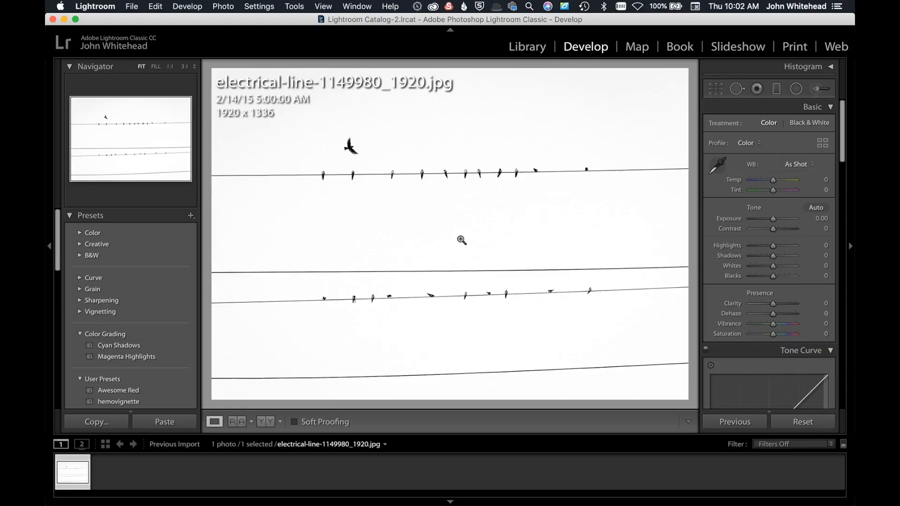
pyautogui.moveTo(278, 280)
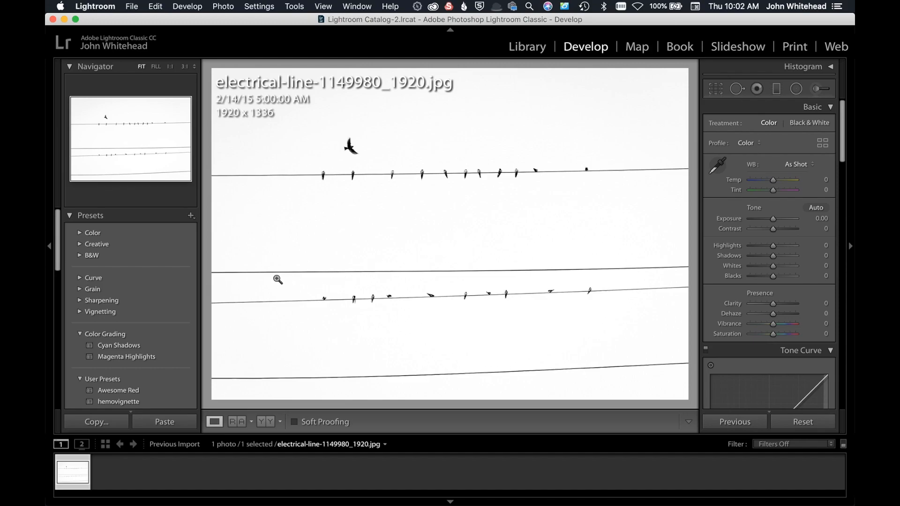
pyautogui.moveTo(659, 262)
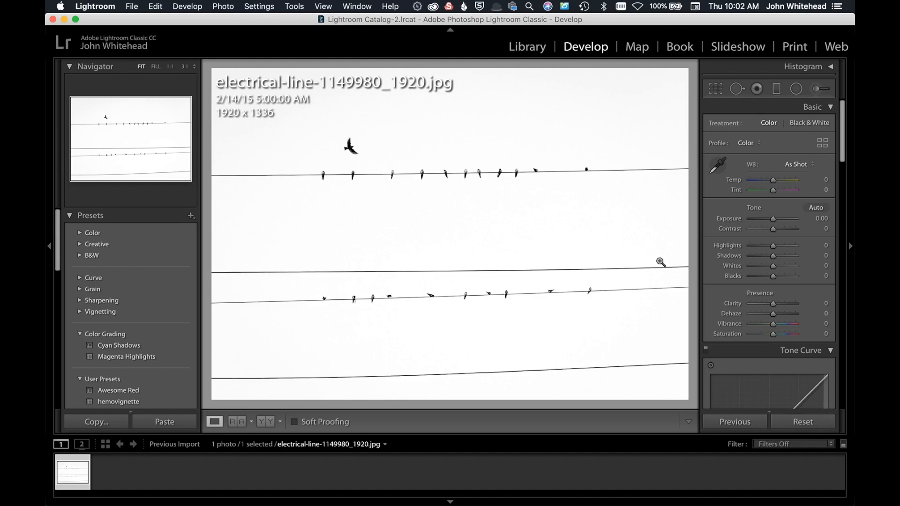
pyautogui.moveTo(672, 266)
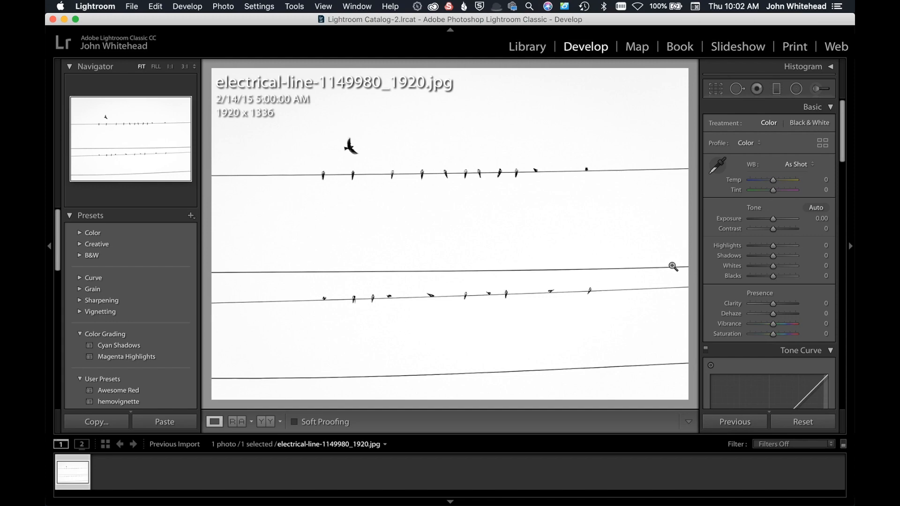
pyautogui.moveTo(582, 187)
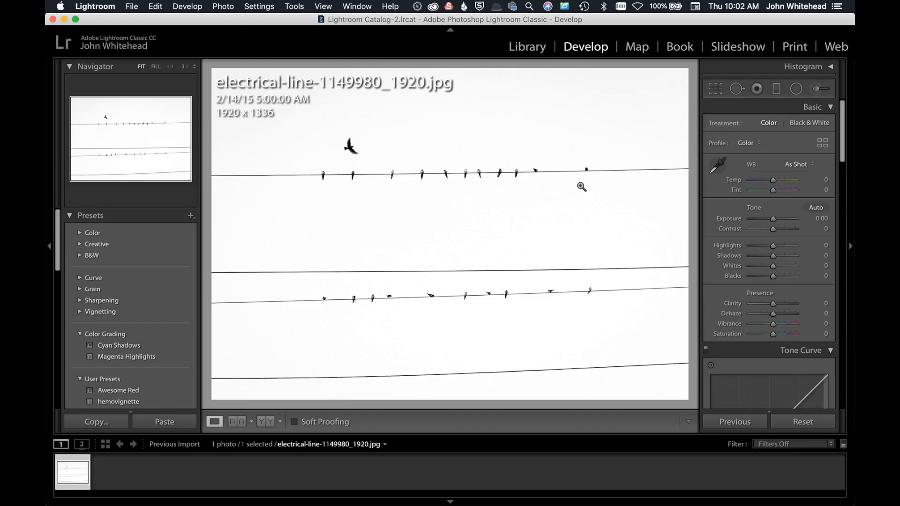
pyautogui.moveTo(564, 65)
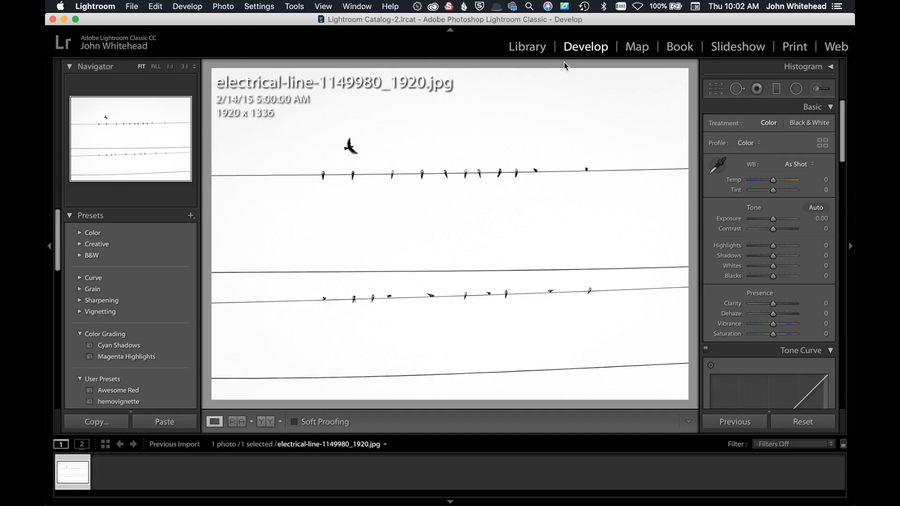
pyautogui.moveTo(695, 71)
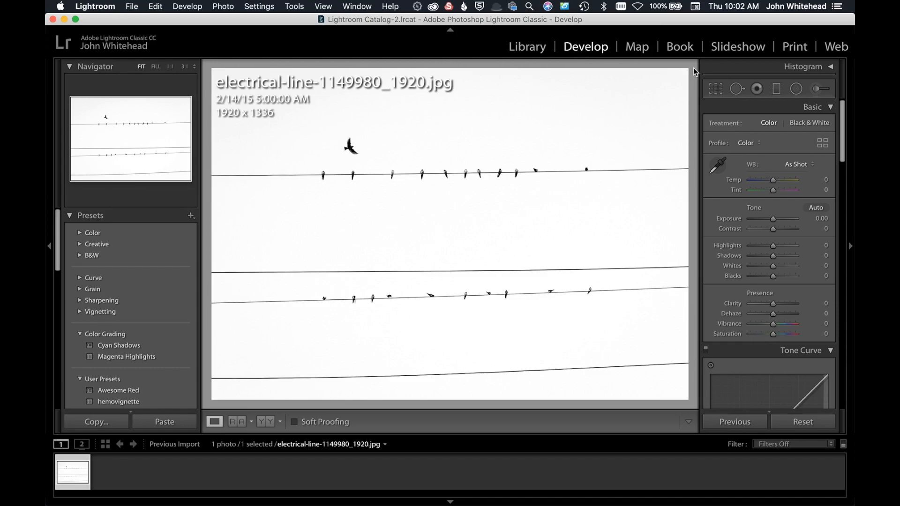
# Heal away a small gap at the left end of the middle power line with Spot Removal.
pyautogui.click(735, 89)
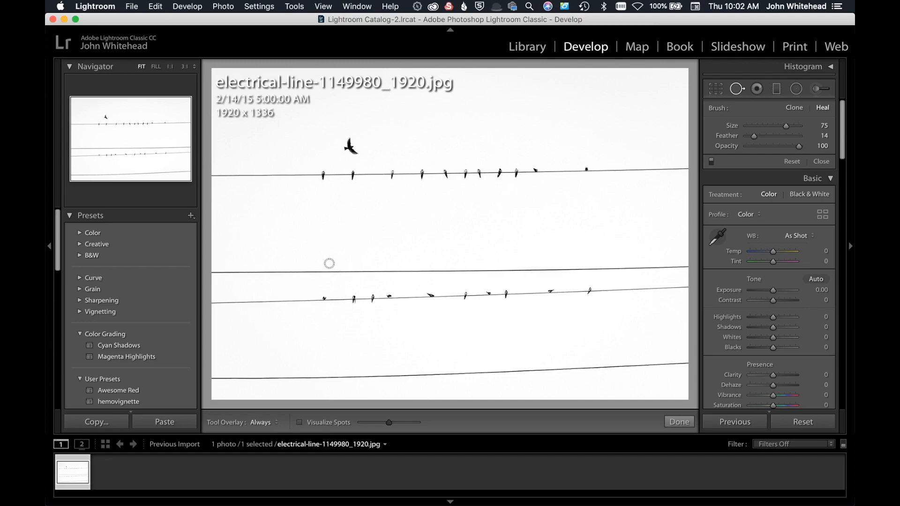
pyautogui.moveTo(252, 268)
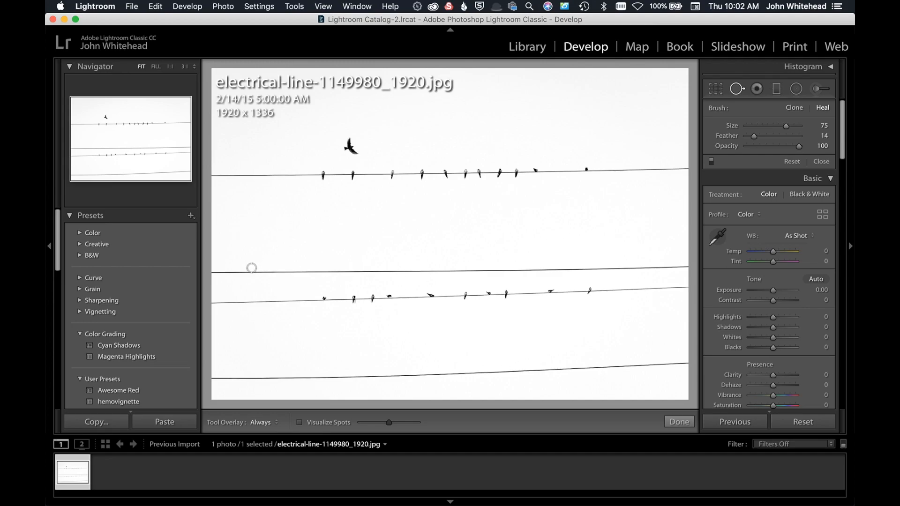
pyautogui.moveTo(252, 268); pyautogui.dragTo(301, 270)
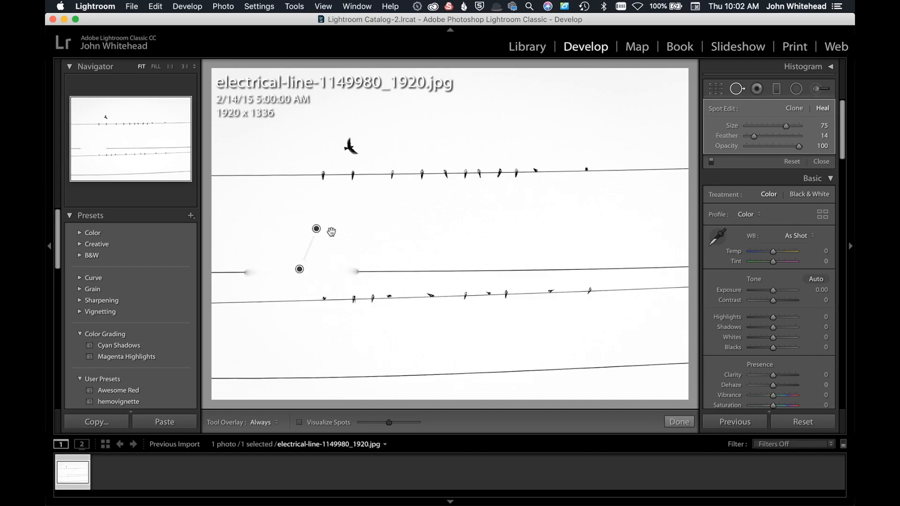
pyautogui.moveTo(307, 228)
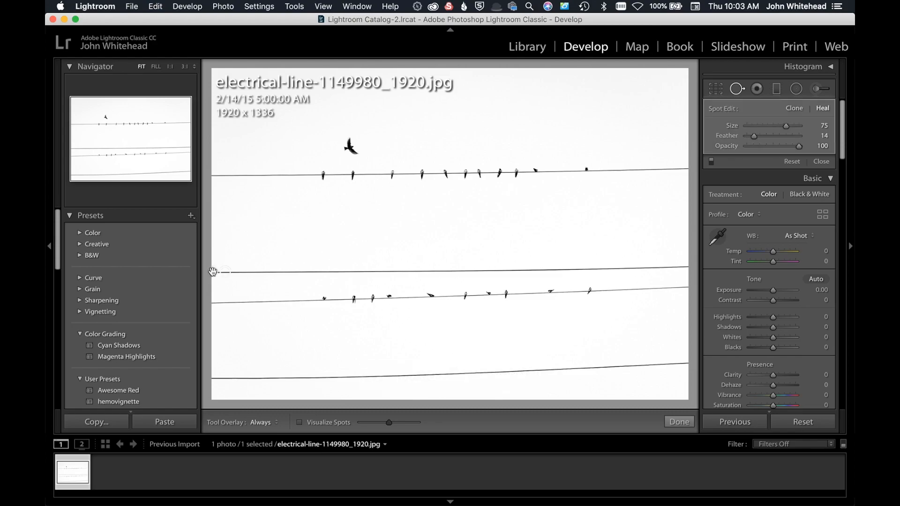
# Heal along the full length of the middle wire, leaving the two bird-covered wires and the bottom wire.
pyautogui.moveTo(791, 124); pyautogui.dragTo(799, 125)
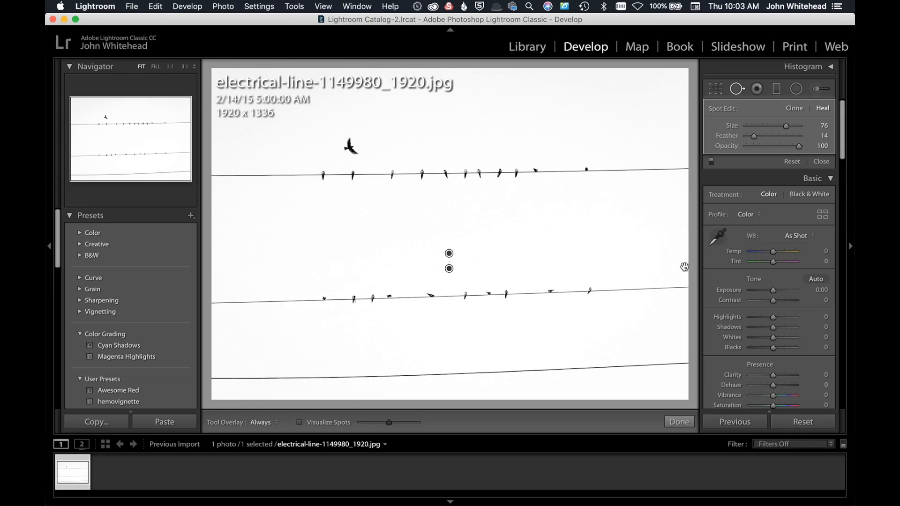
pyautogui.moveTo(593, 253)
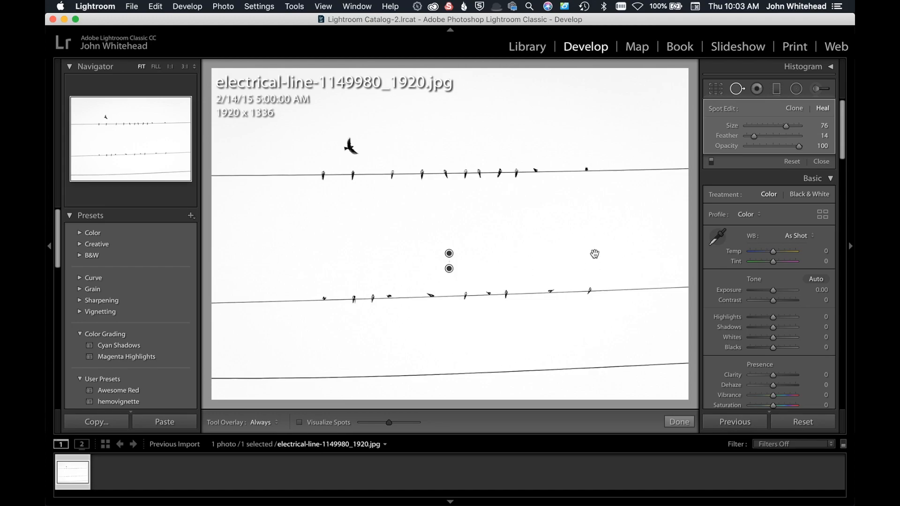
pyautogui.moveTo(590, 253)
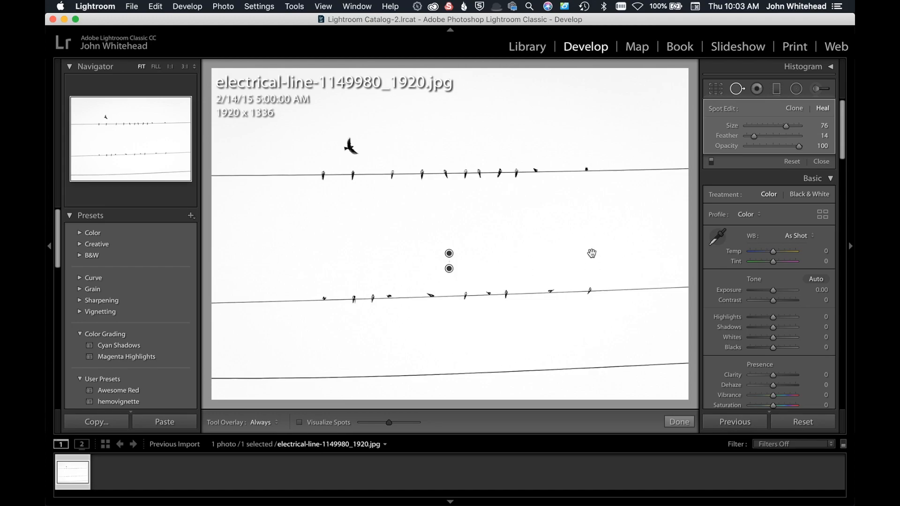